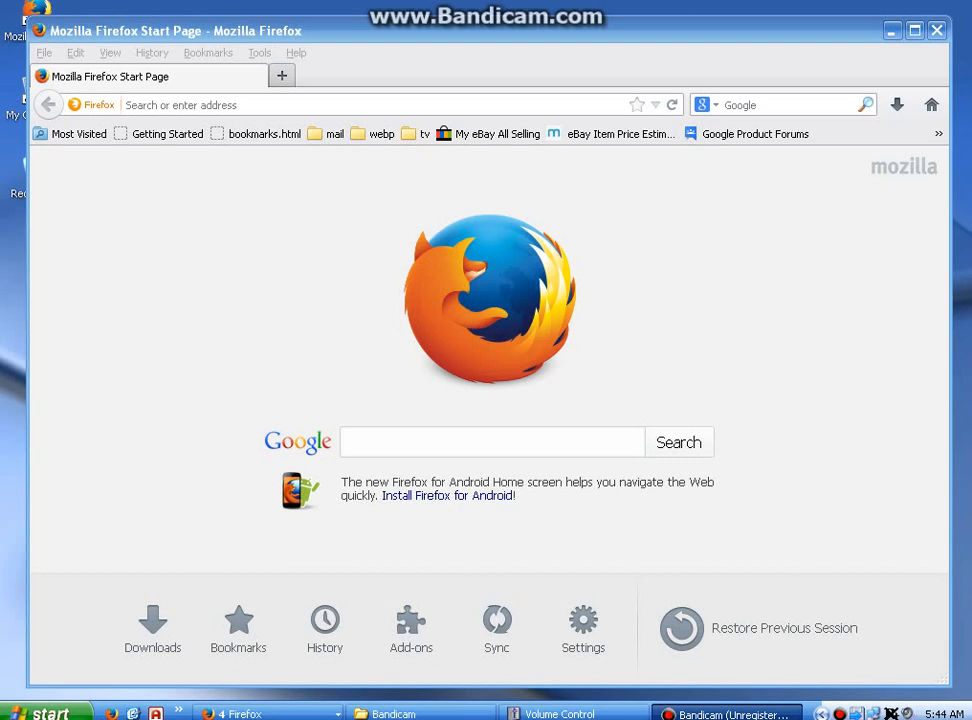
{"action": "mouse_move", "coordinate": [348, 81]}
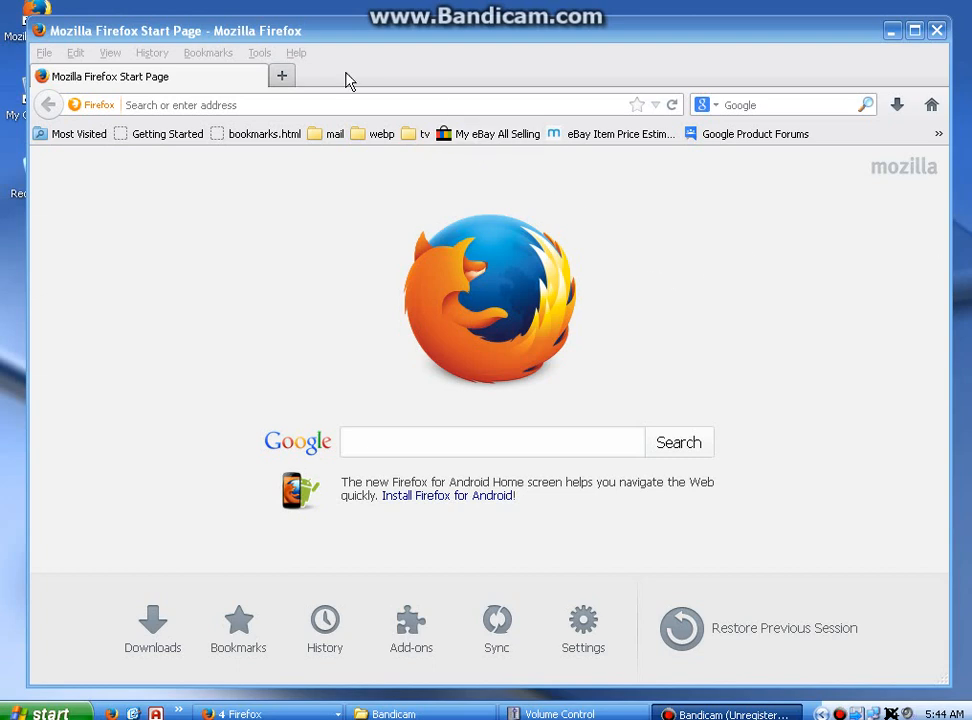
- View the Firefox version info, then open Options showing the 596 MB web content cache
{"action": "left_click", "coordinate": [295, 52]}
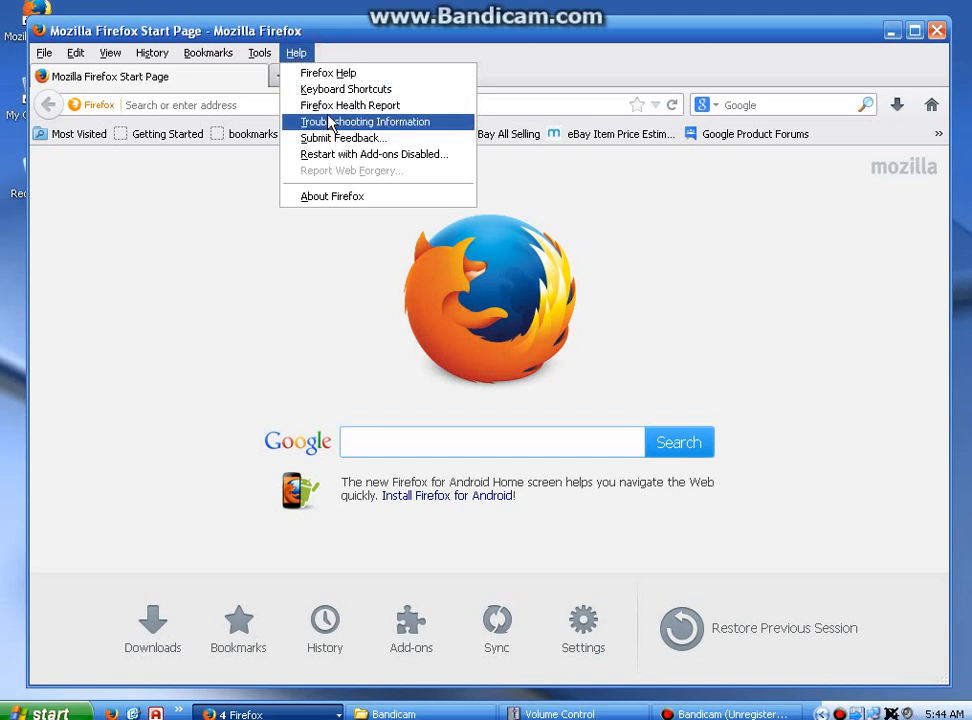
{"action": "mouse_move", "coordinate": [342, 138]}
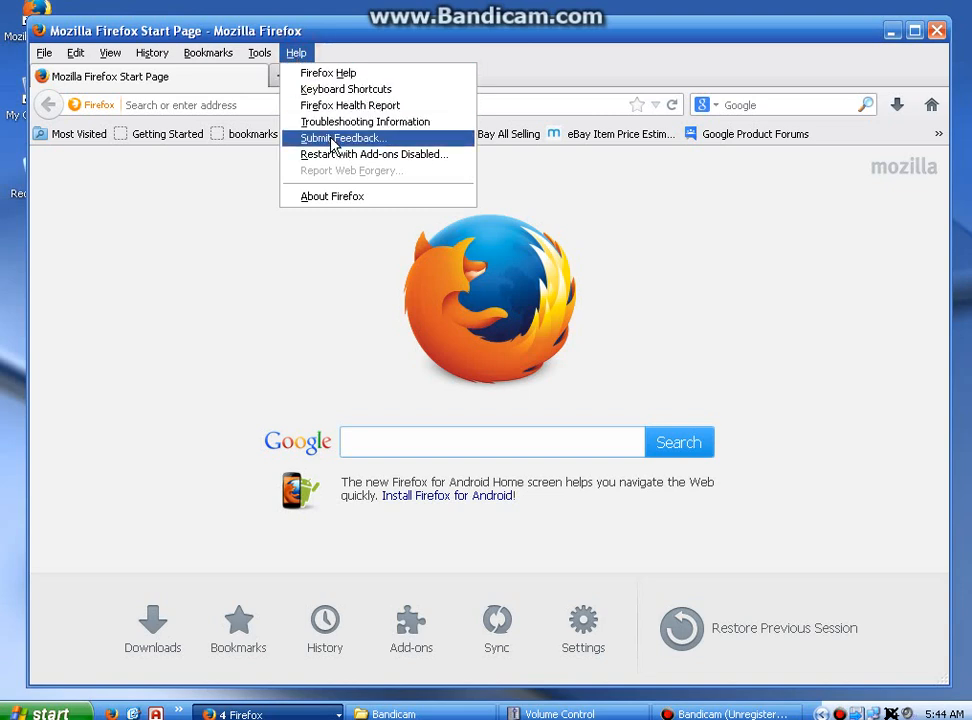
{"action": "mouse_move", "coordinate": [365, 121]}
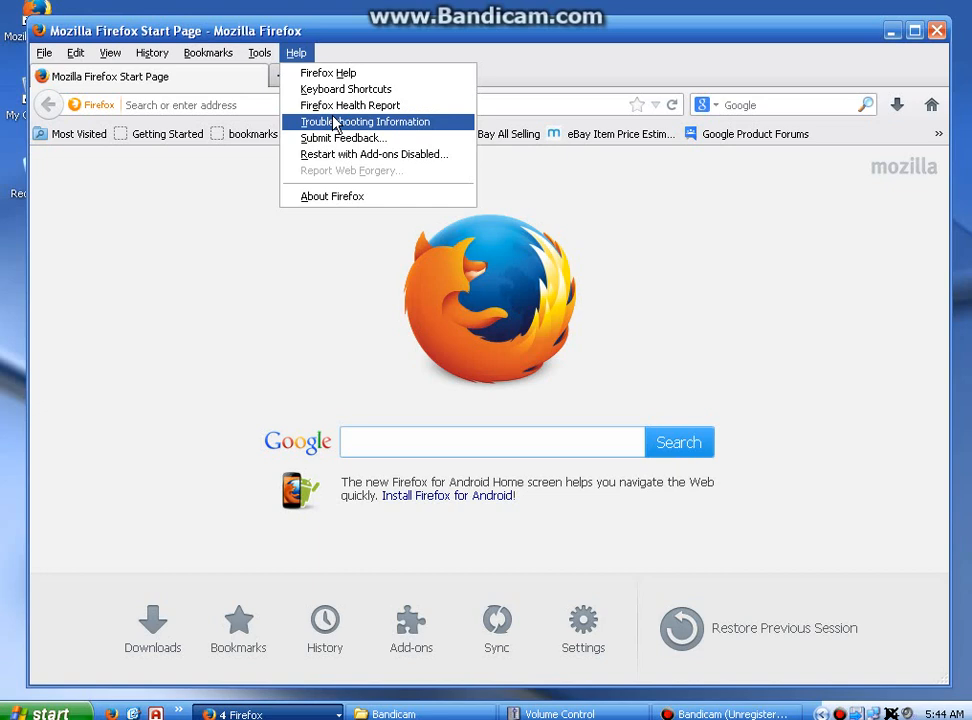
{"action": "mouse_move", "coordinate": [350, 105]}
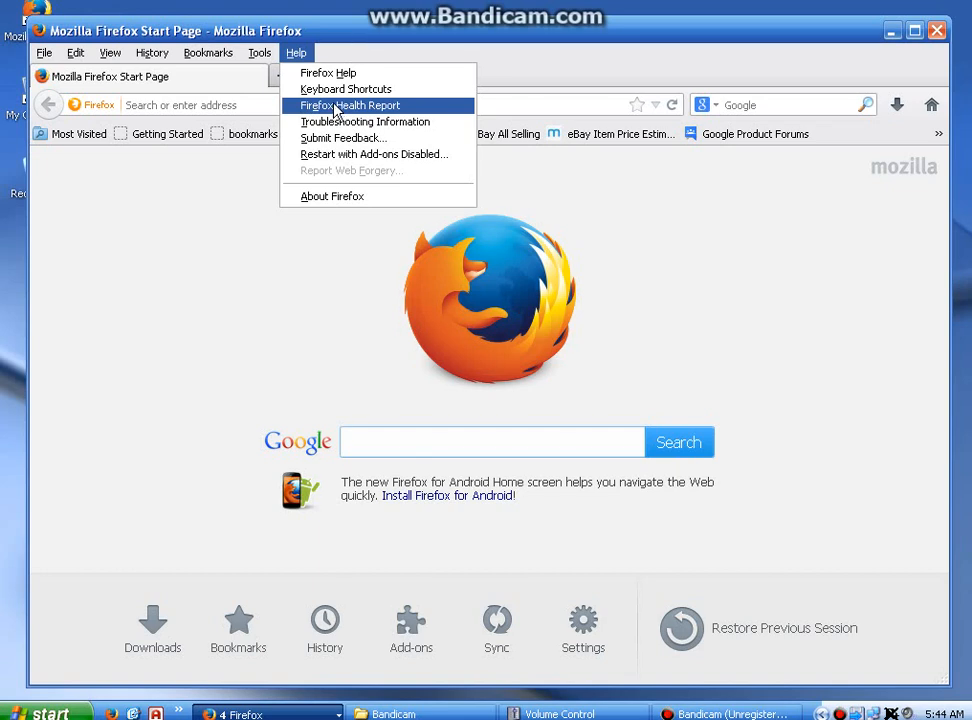
{"action": "mouse_move", "coordinate": [340, 195]}
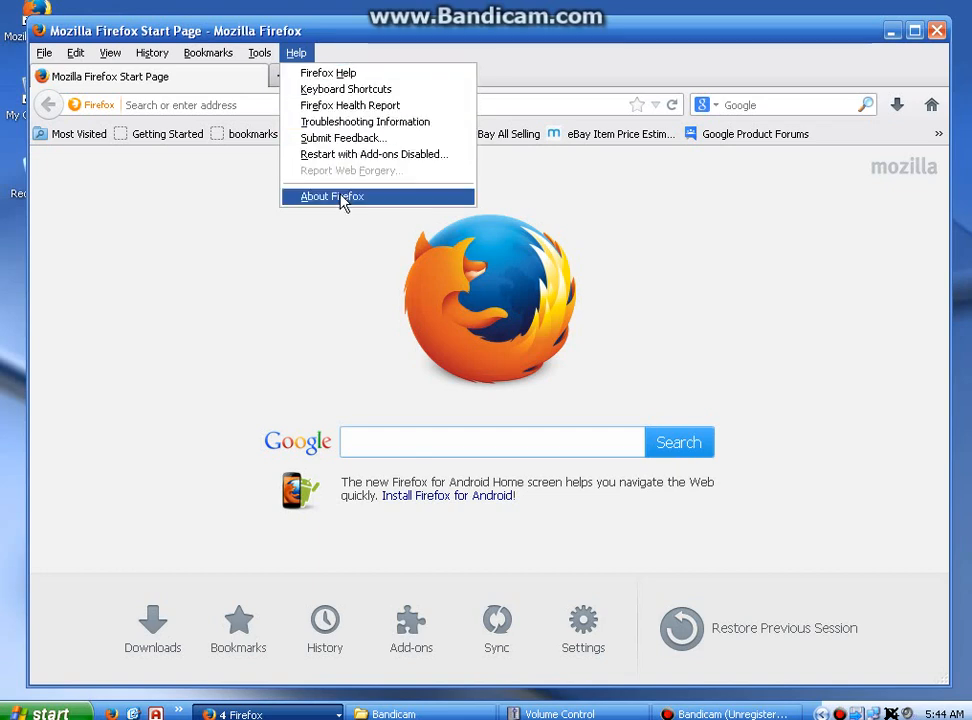
{"action": "left_click", "coordinate": [331, 196]}
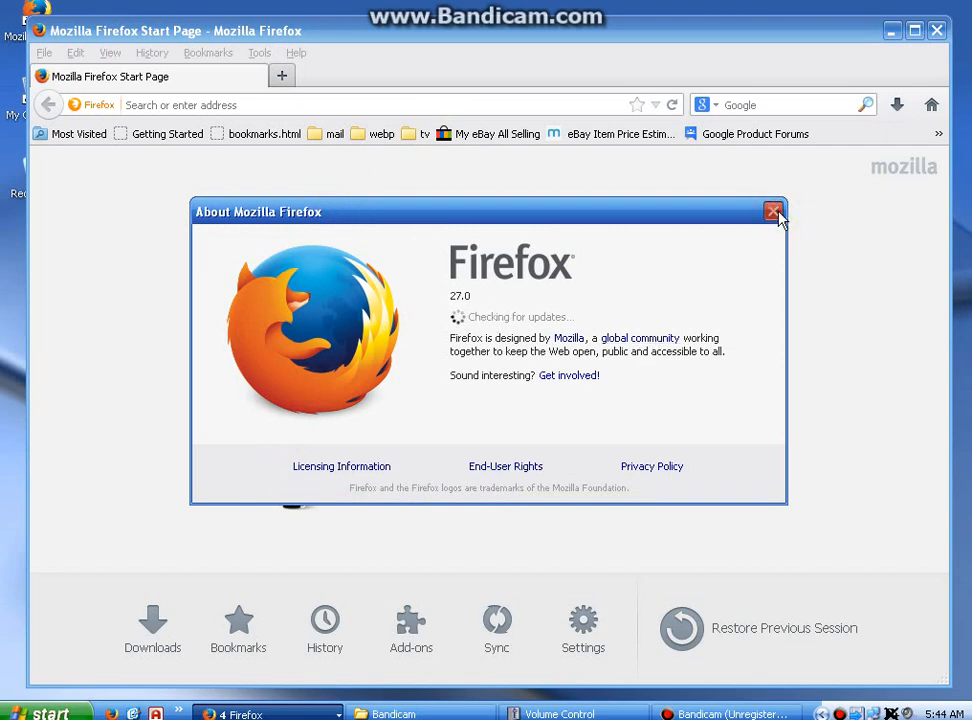
{"action": "left_click", "coordinate": [773, 211]}
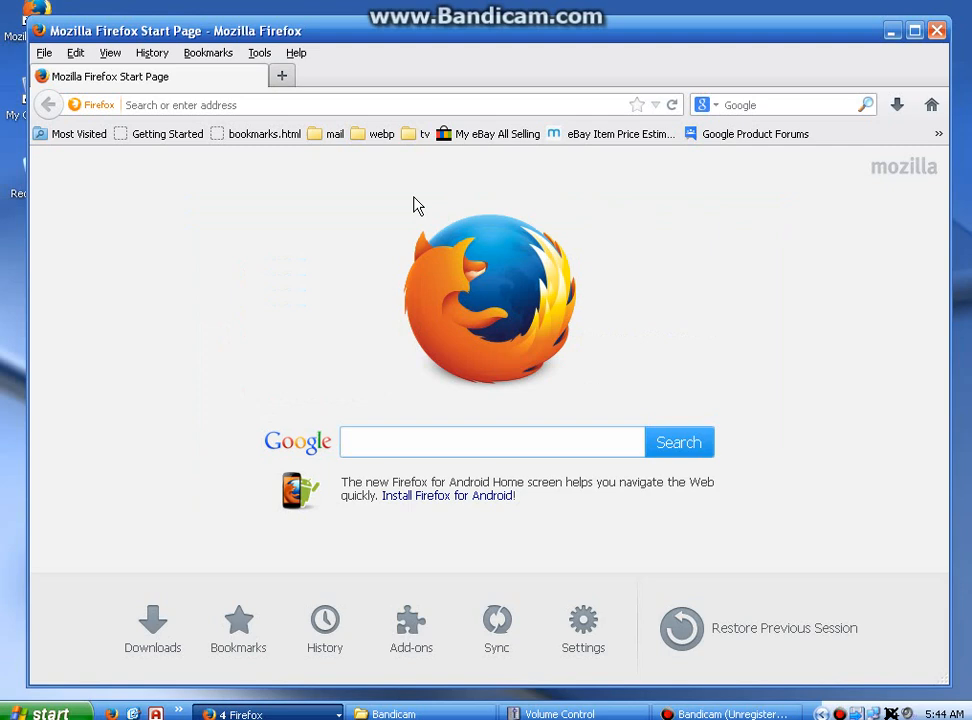
{"action": "mouse_move", "coordinate": [259, 52]}
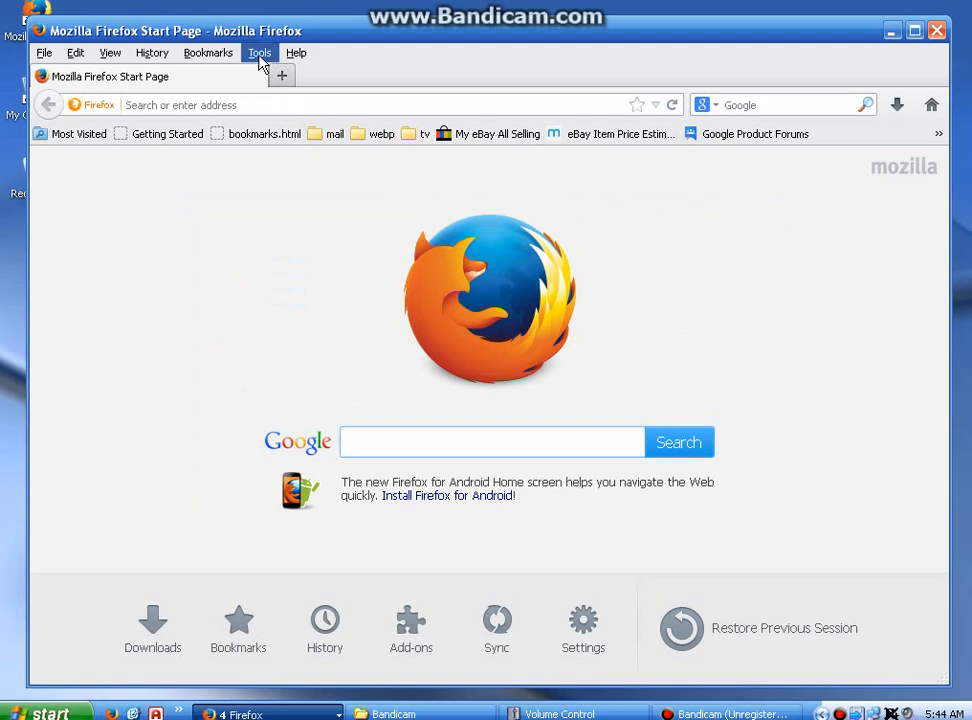
{"action": "left_click", "coordinate": [259, 53]}
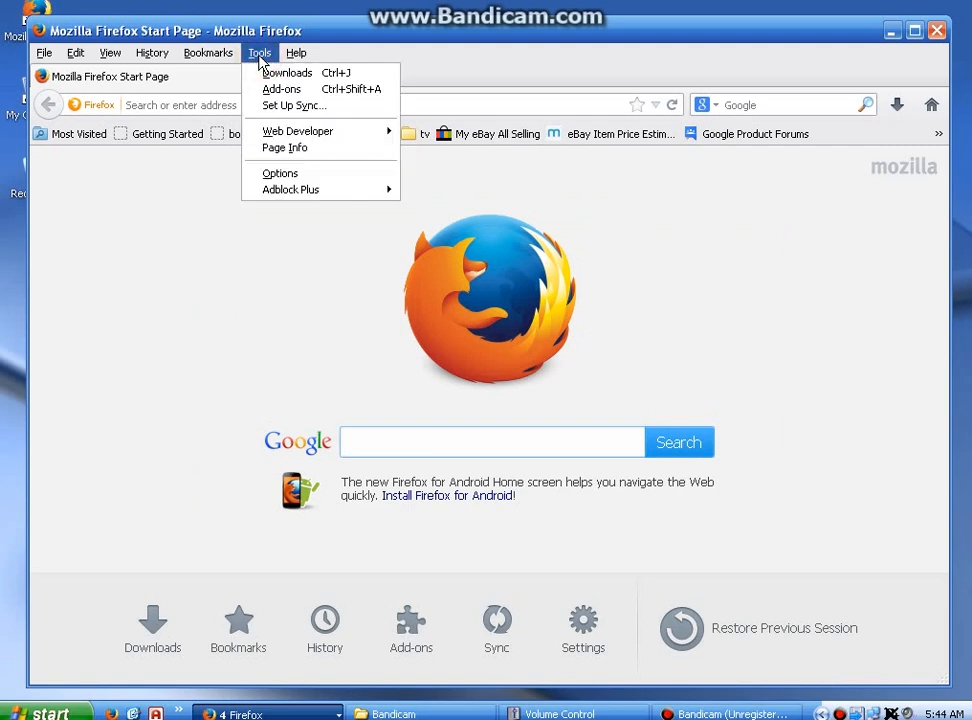
{"action": "mouse_move", "coordinate": [280, 173]}
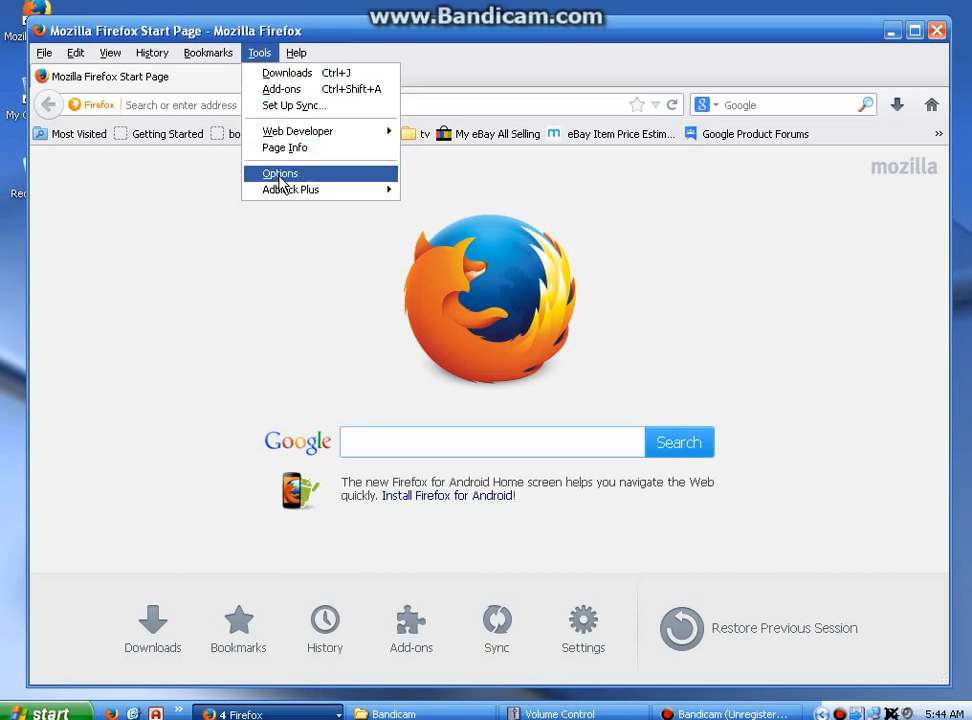
{"action": "left_click", "coordinate": [279, 173]}
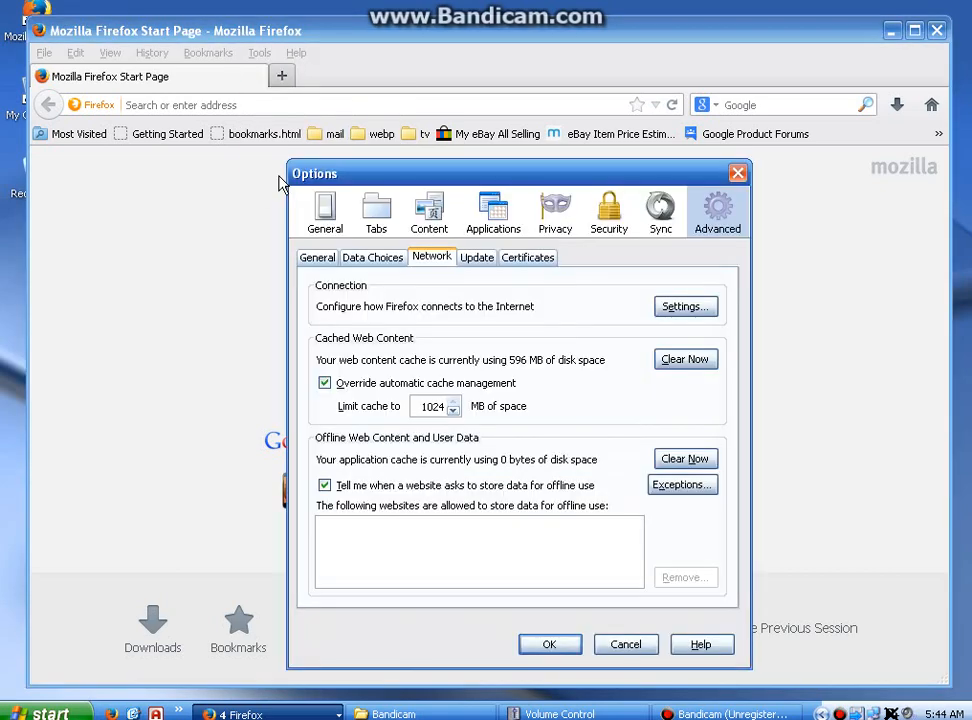
{"action": "mouse_move", "coordinate": [428, 273]}
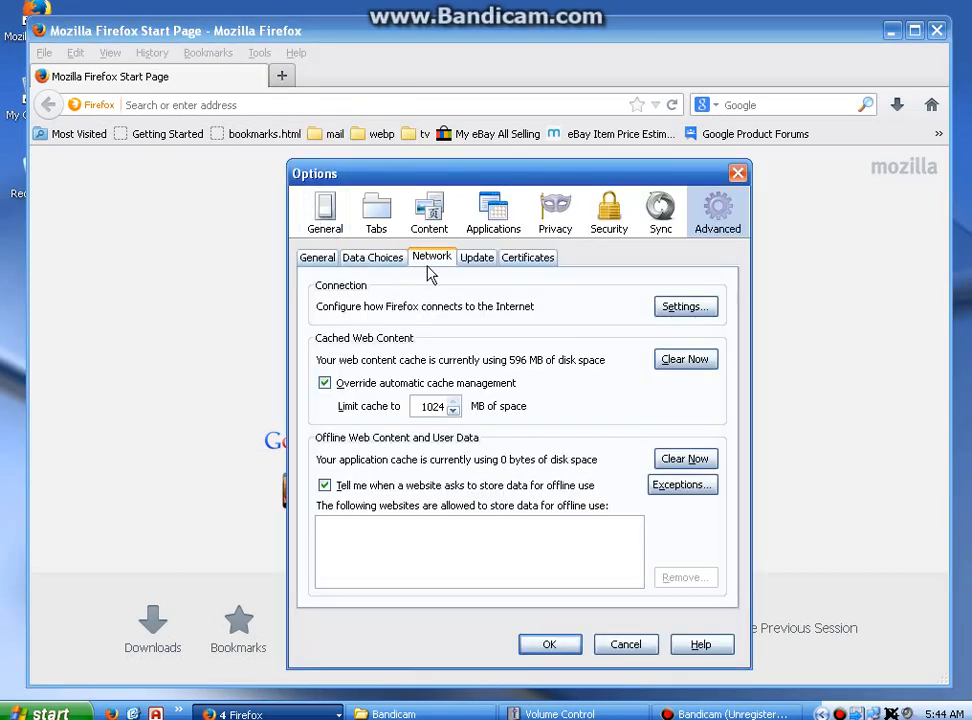
{"action": "mouse_move", "coordinate": [400, 218]}
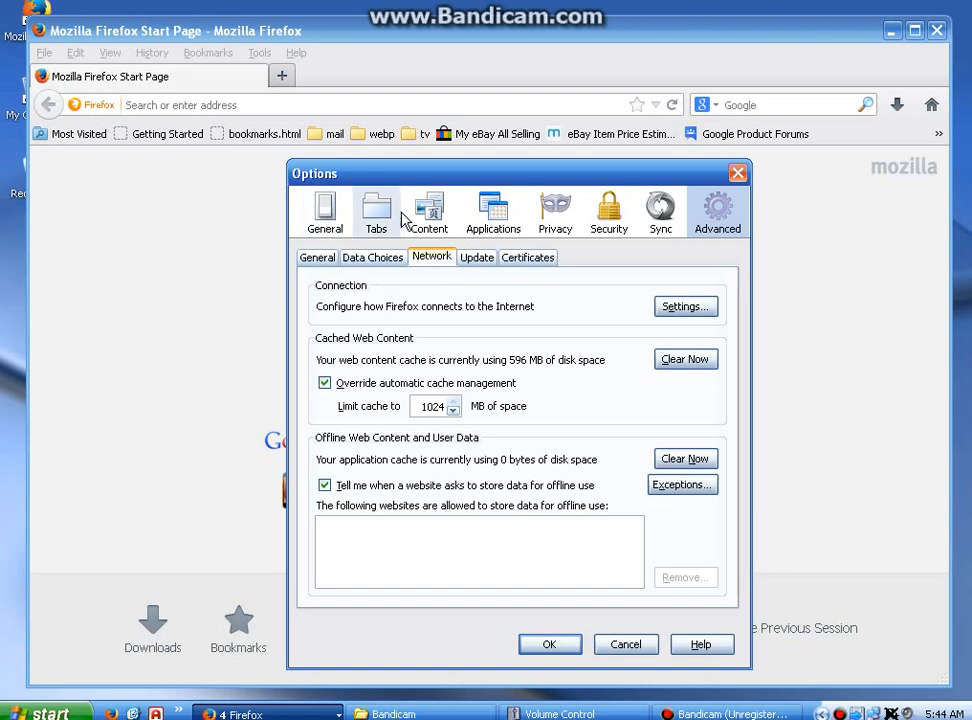
{"action": "mouse_move", "coordinate": [325, 212]}
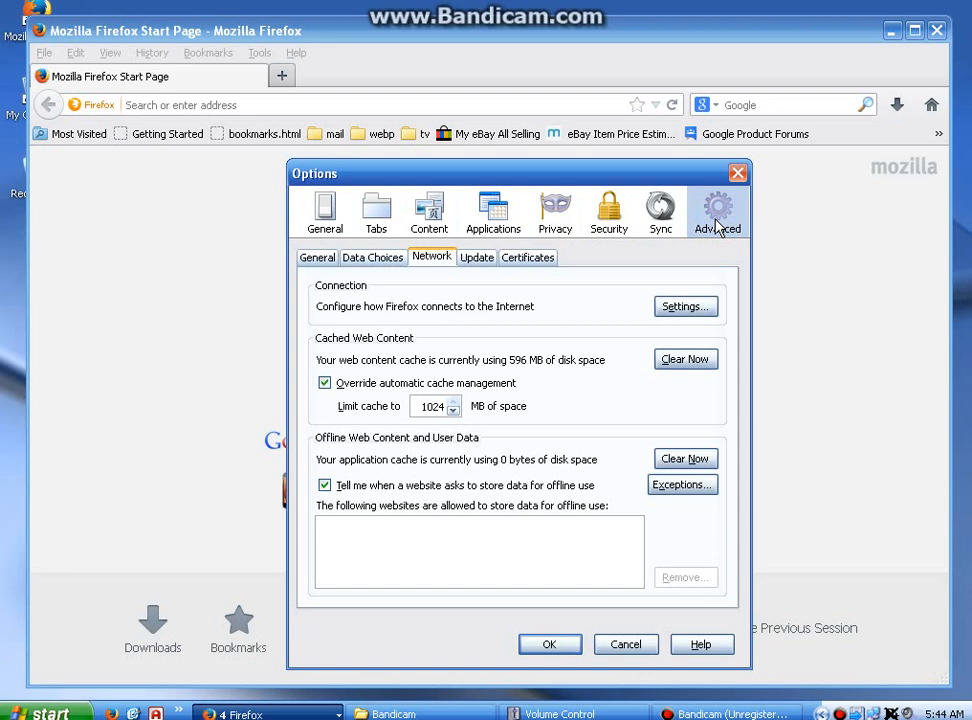
{"action": "mouse_move", "coordinate": [628, 268]}
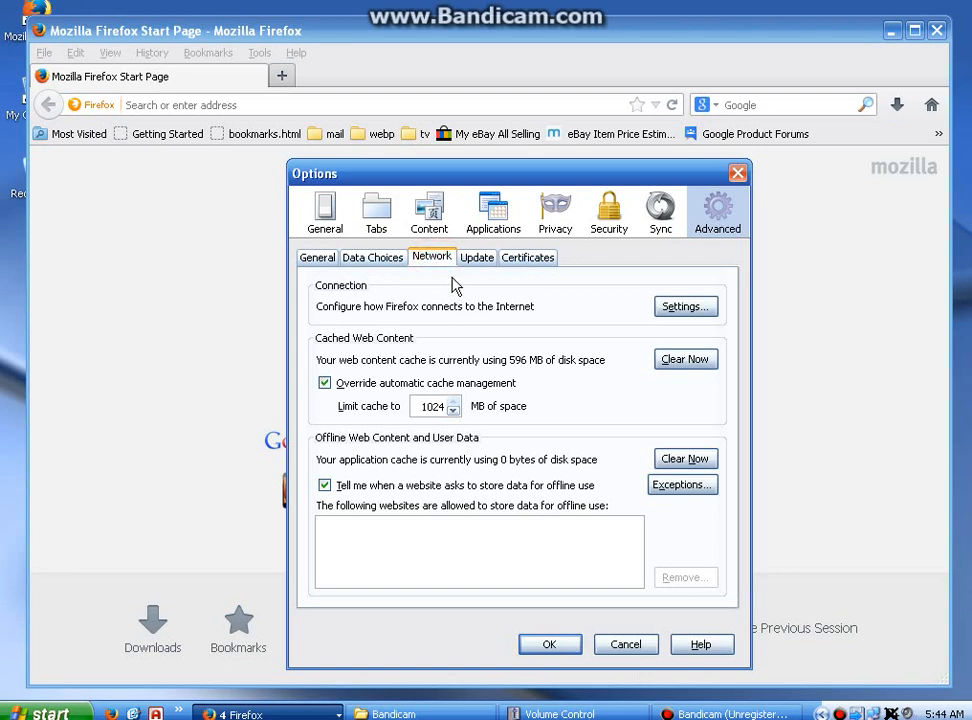
{"action": "mouse_move", "coordinate": [349, 380]}
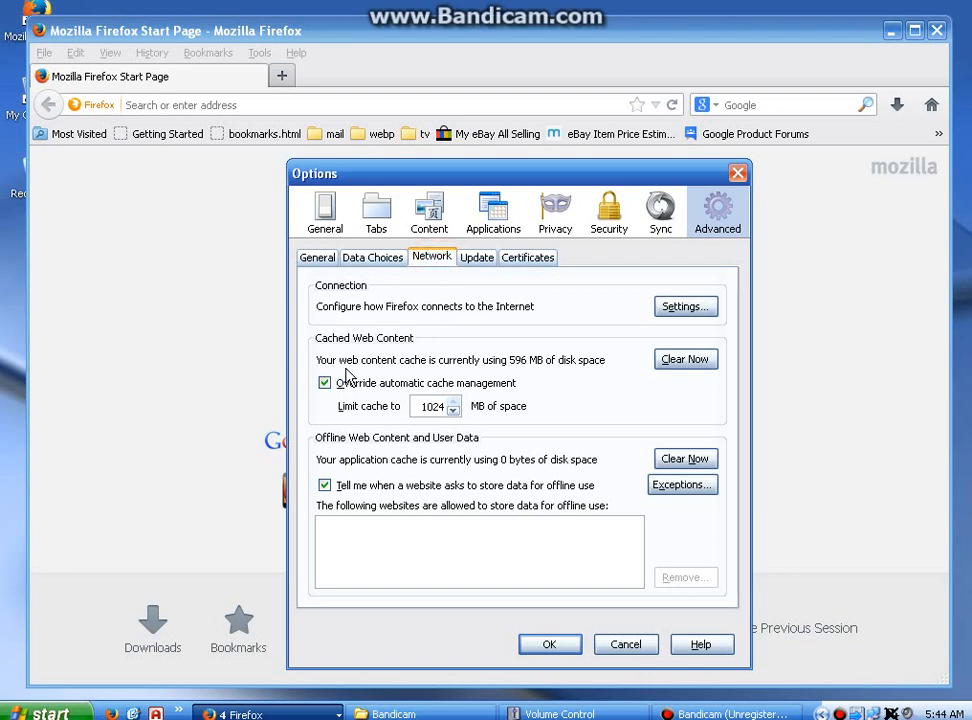
{"action": "mouse_move", "coordinate": [530, 370]}
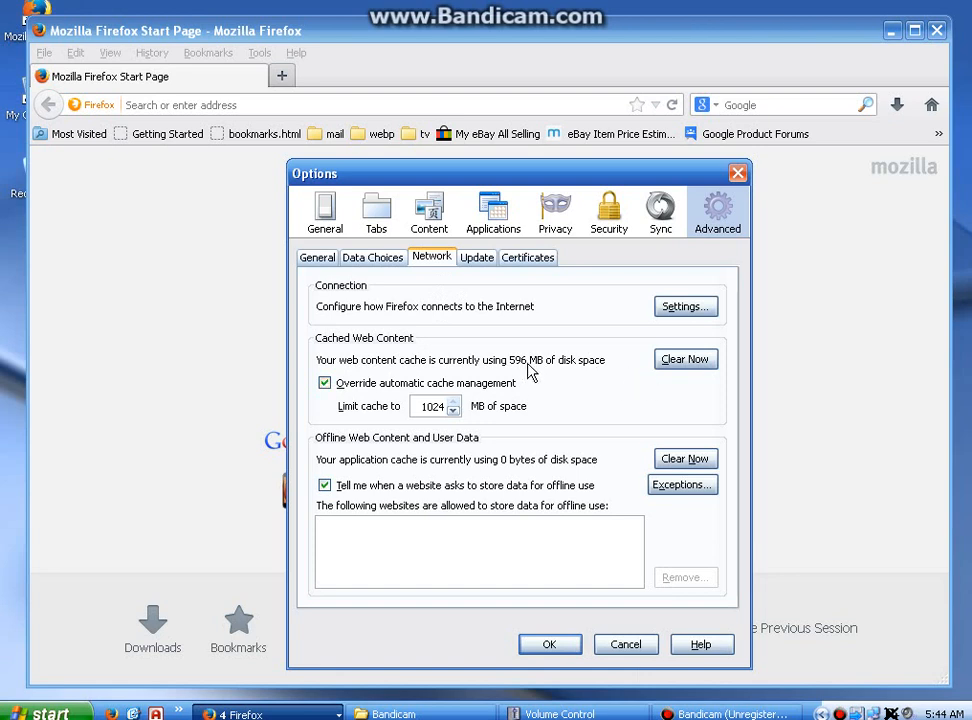
{"action": "mouse_move", "coordinate": [685, 359]}
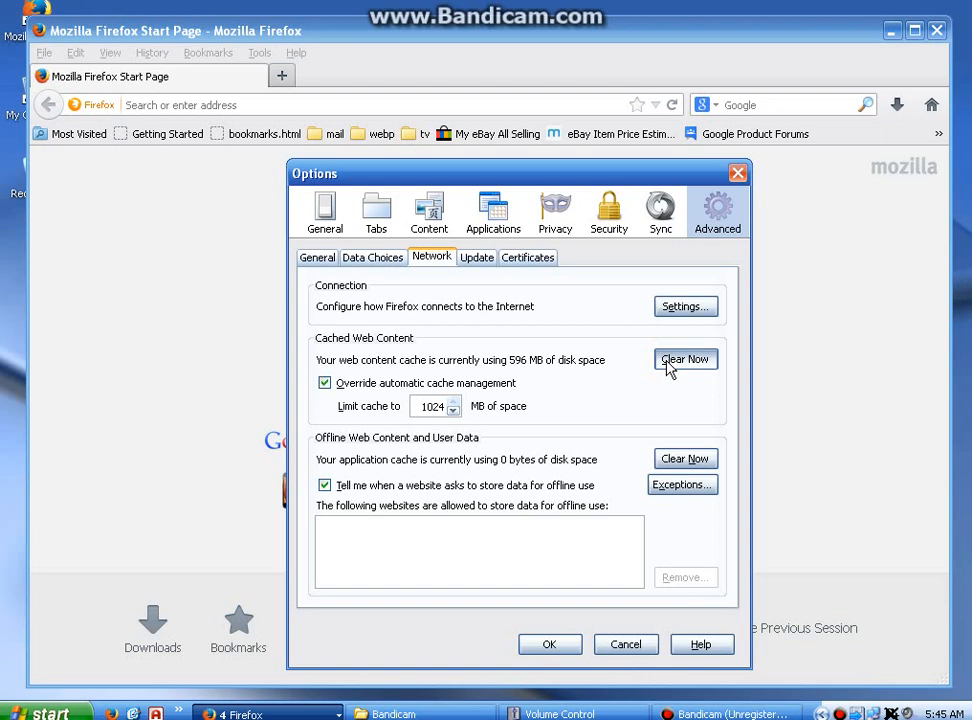
{"action": "mouse_move", "coordinate": [513, 368]}
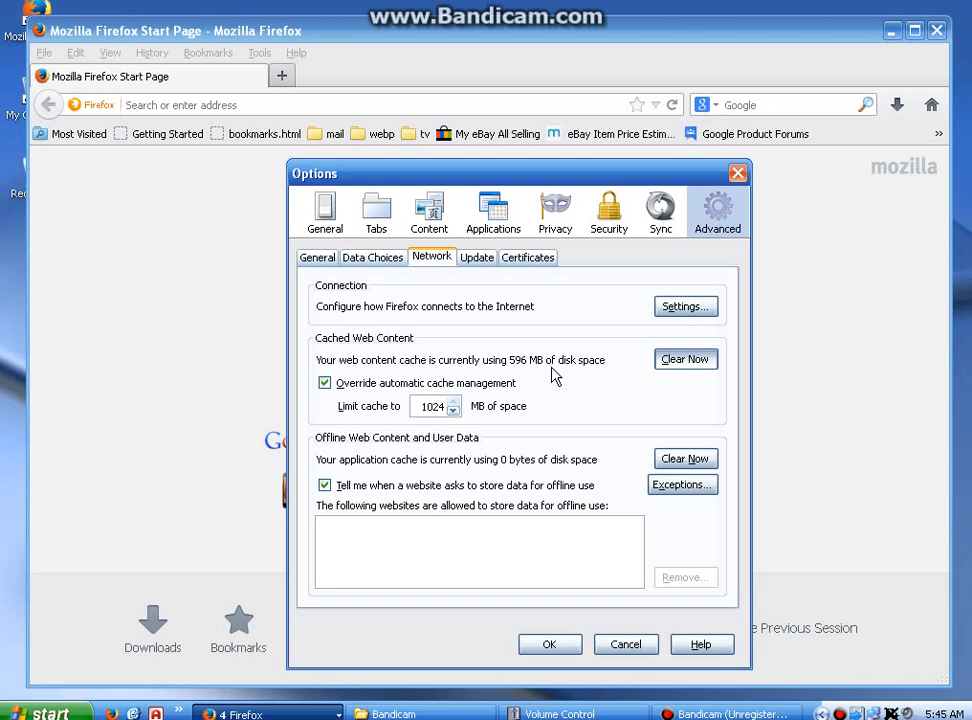
- Clear the 596 MB of cached web content, leaving 211 KB used
{"action": "left_click", "coordinate": [685, 358]}
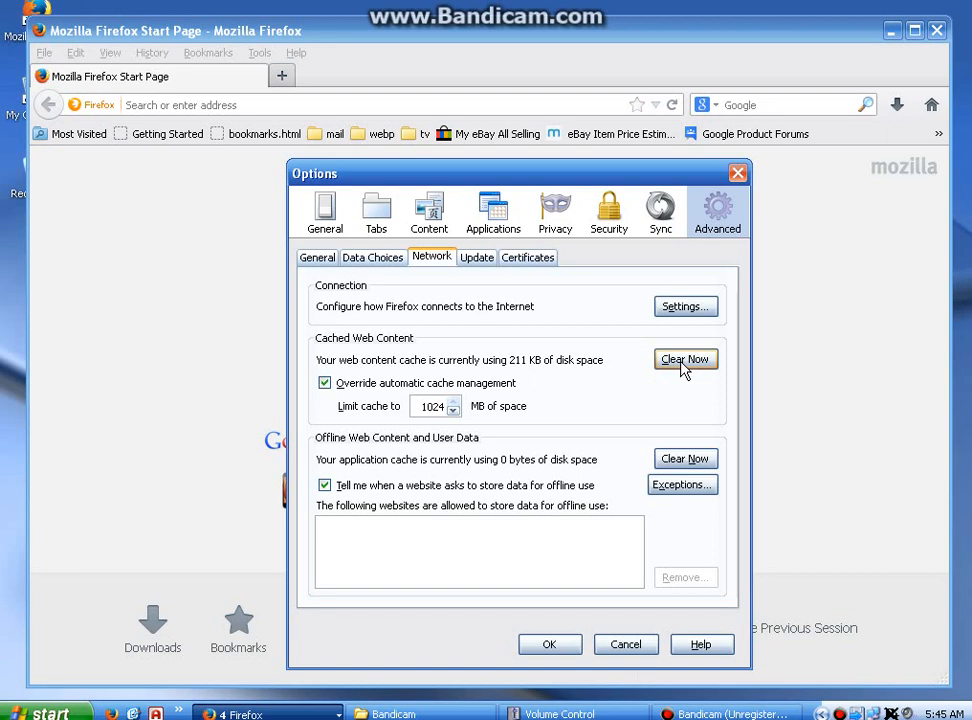
{"action": "mouse_move", "coordinate": [515, 375]}
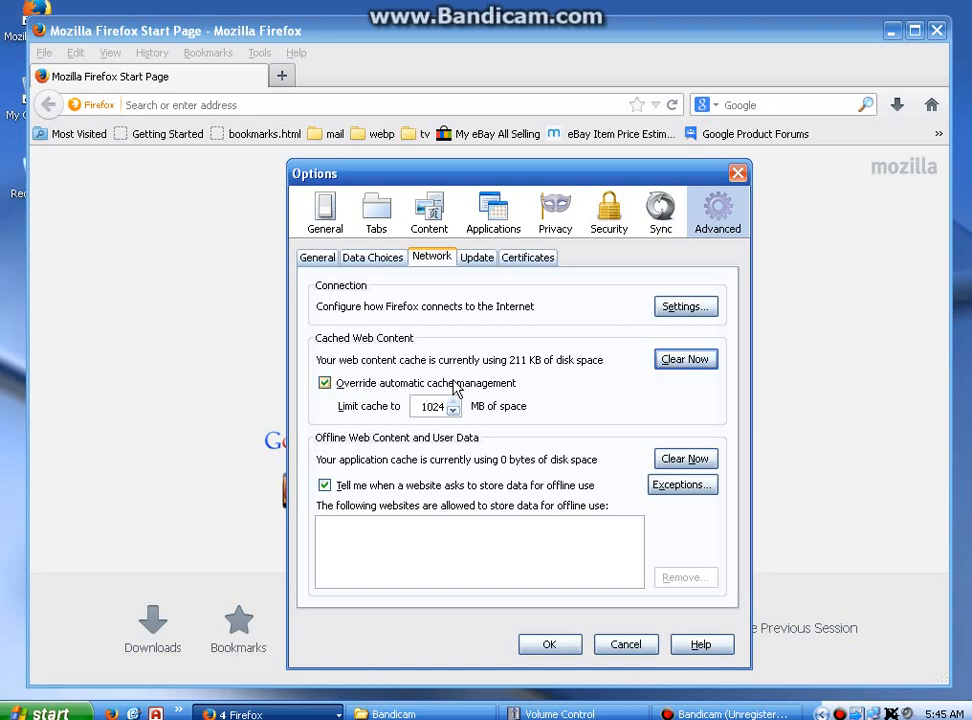
{"action": "left_click", "coordinate": [324, 383]}
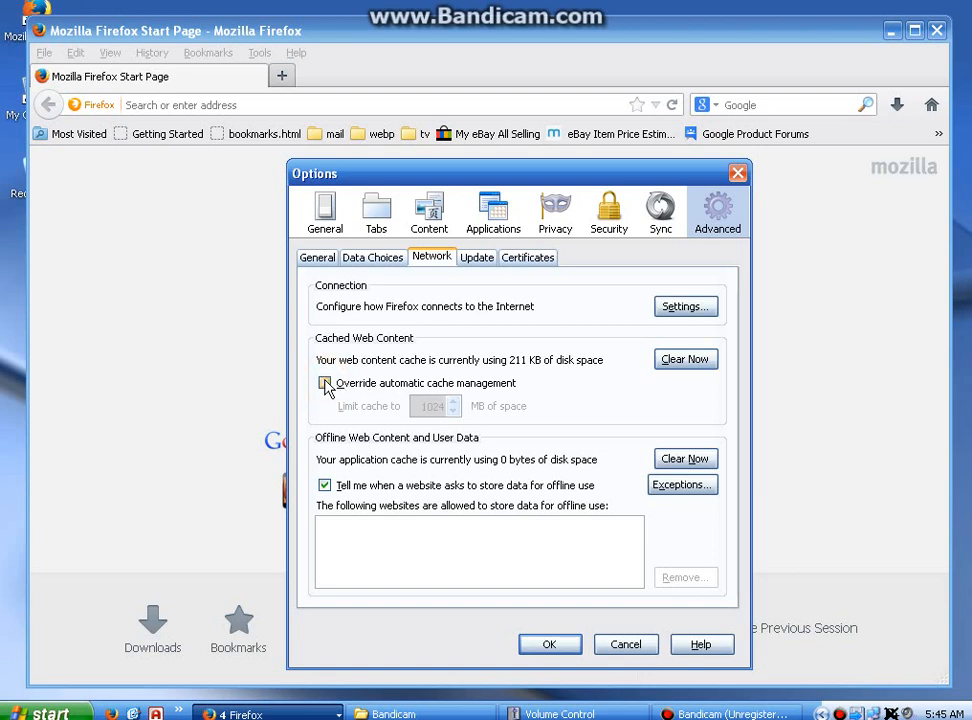
{"action": "left_click", "coordinate": [324, 383]}
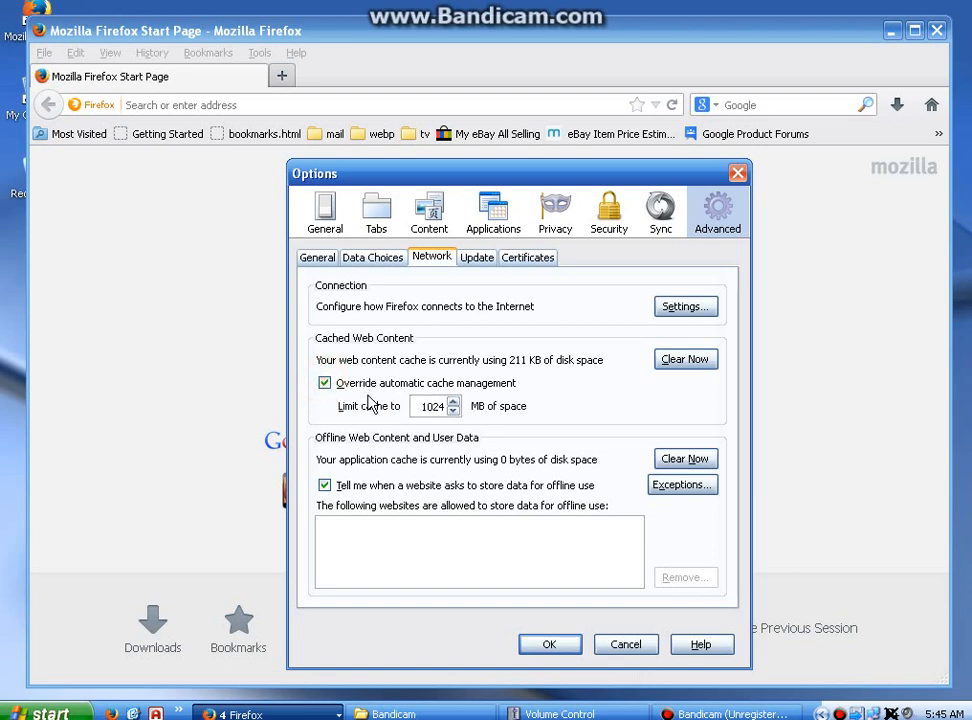
{"action": "mouse_move", "coordinate": [513, 413]}
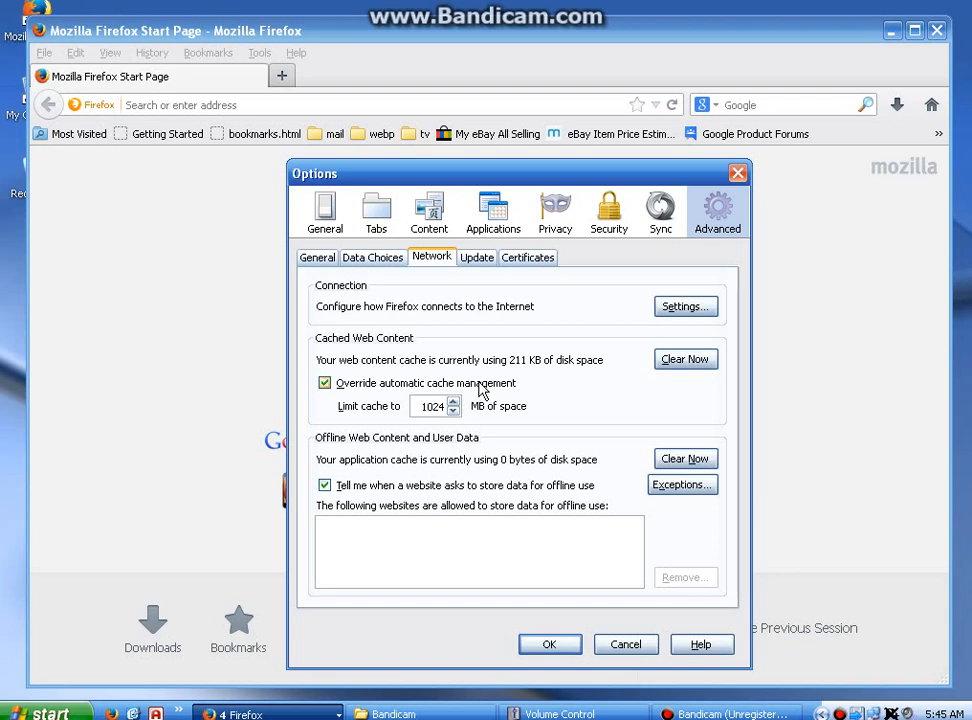
{"action": "mouse_move", "coordinate": [500, 388]}
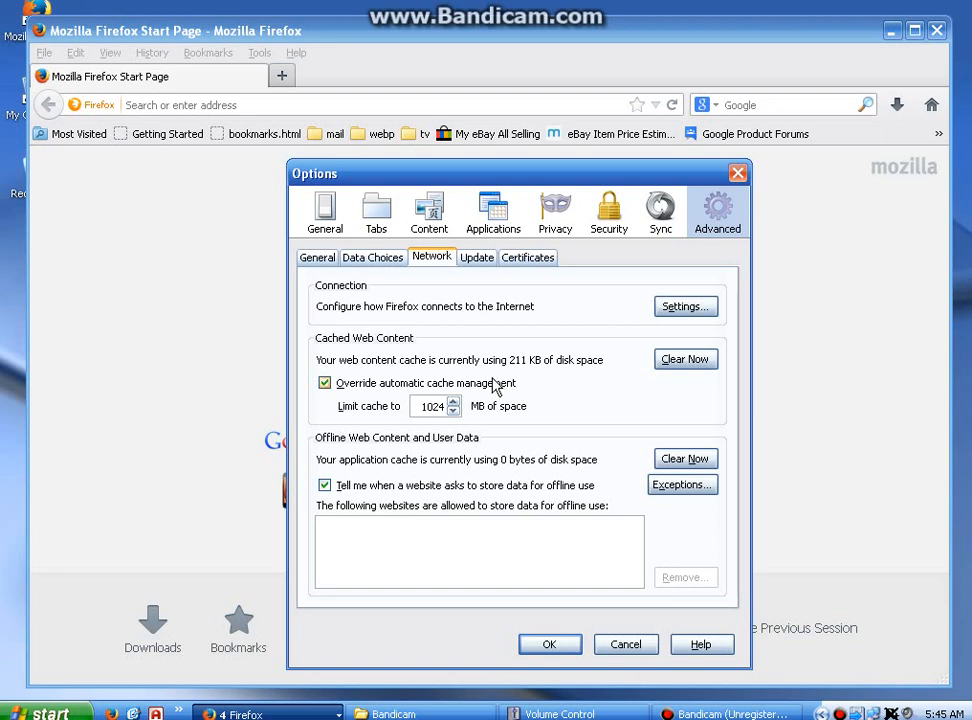
{"action": "mouse_move", "coordinate": [558, 527]}
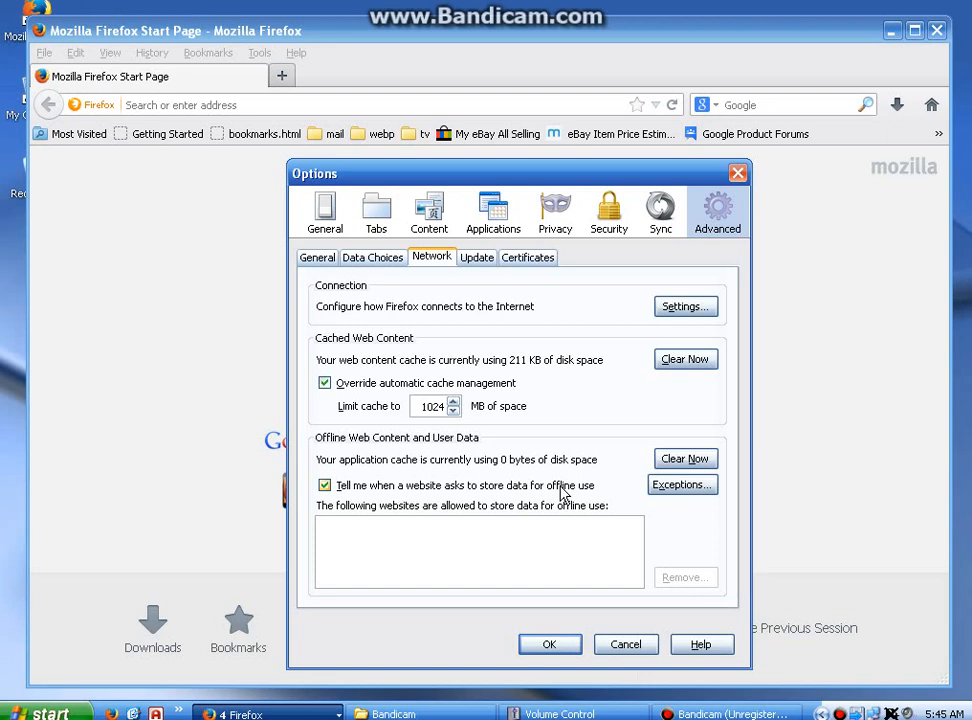
{"action": "mouse_move", "coordinate": [562, 640]}
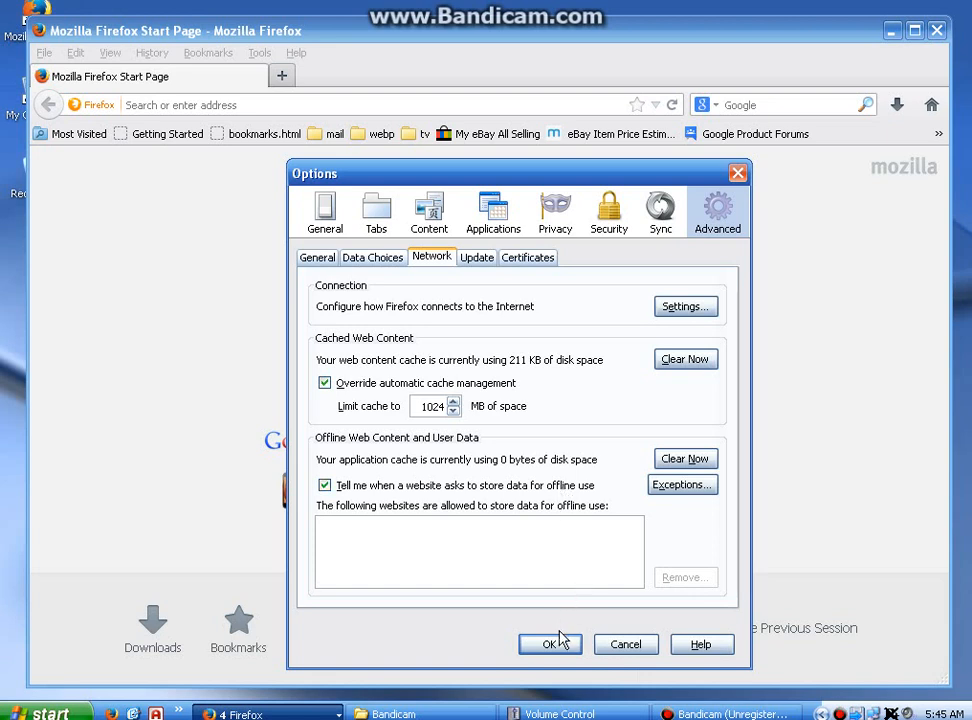